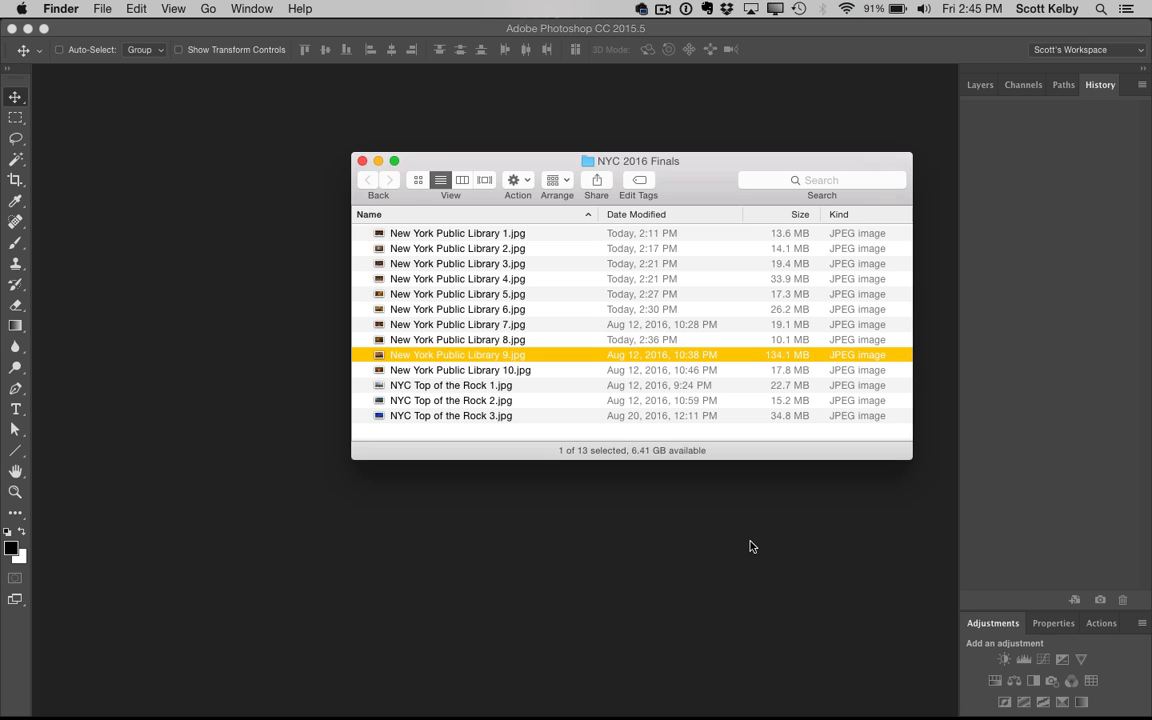
mouse_move(423, 323)
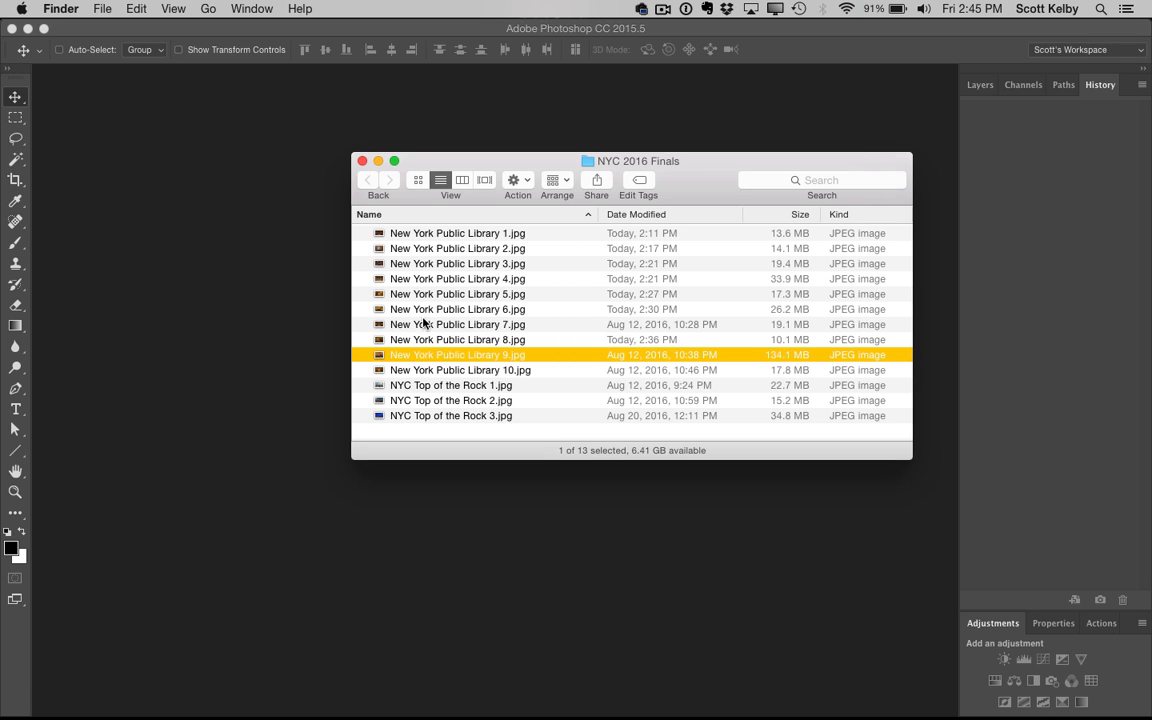
Step: Double-click New York Public Library 9.jpg to open it in Photoshop, triggering an invalid JPEG marker alert
double_click(457, 354)
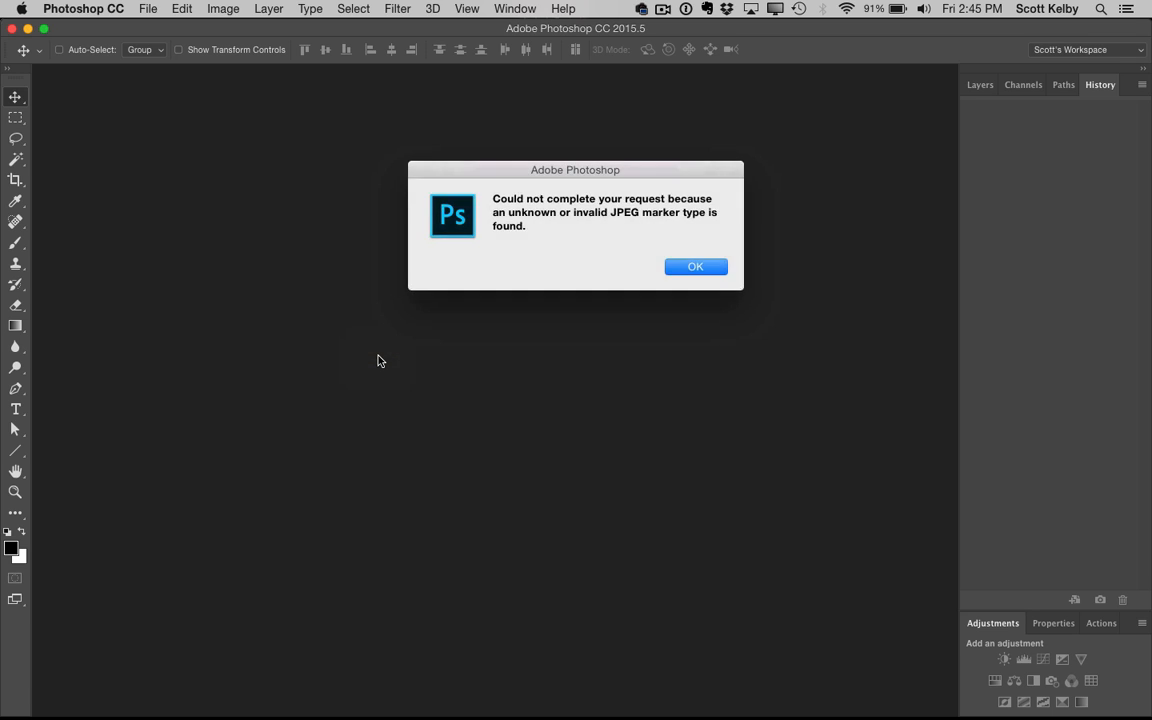
mouse_move(623, 341)
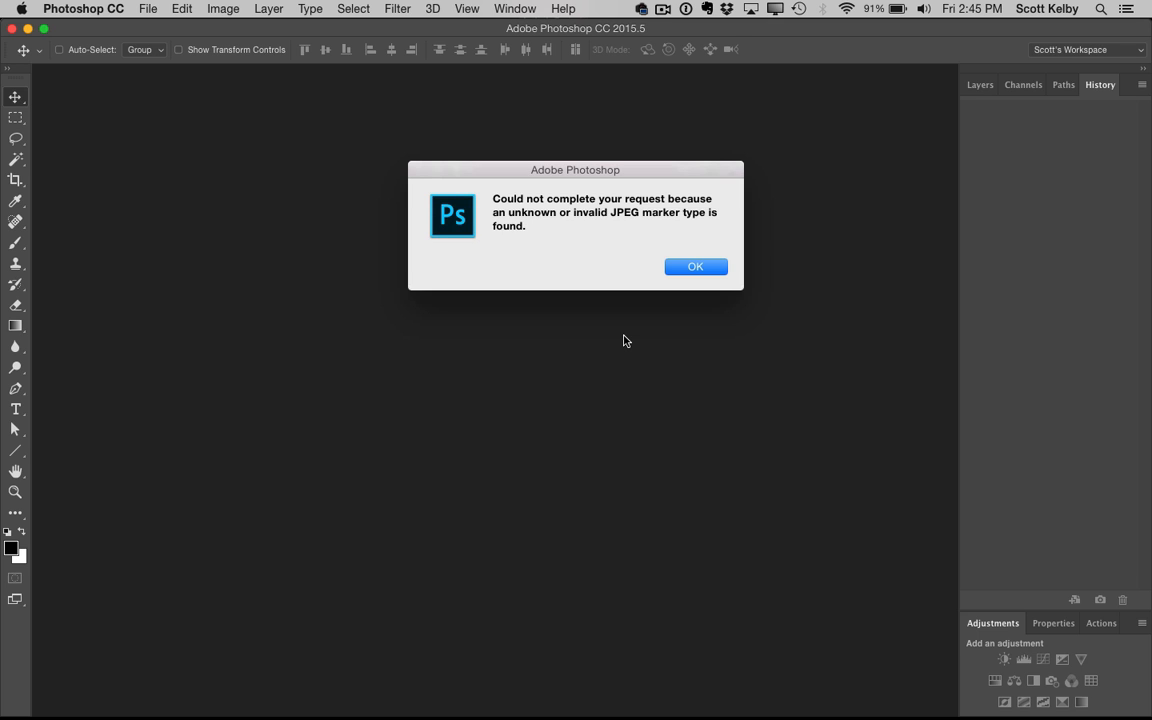
Step: Dismiss the JPEG marker error and open New York Public Library 9.jpg in Preview via Recent Items
left_click(695, 266)
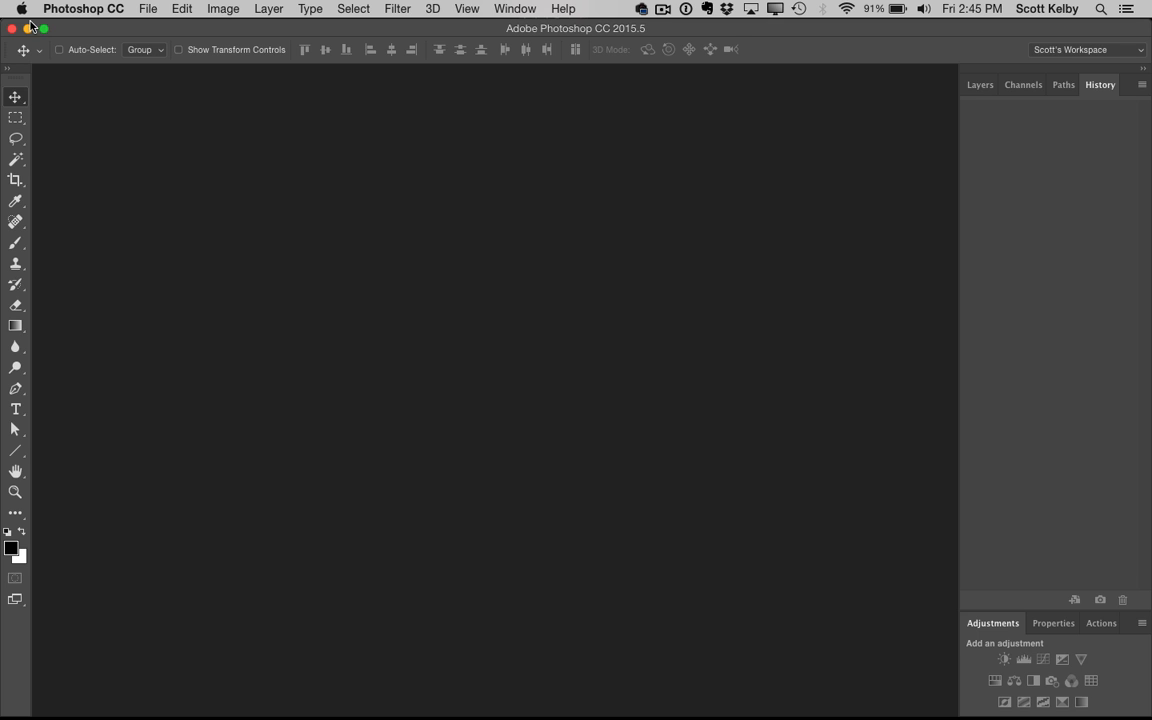
left_click(20, 8)
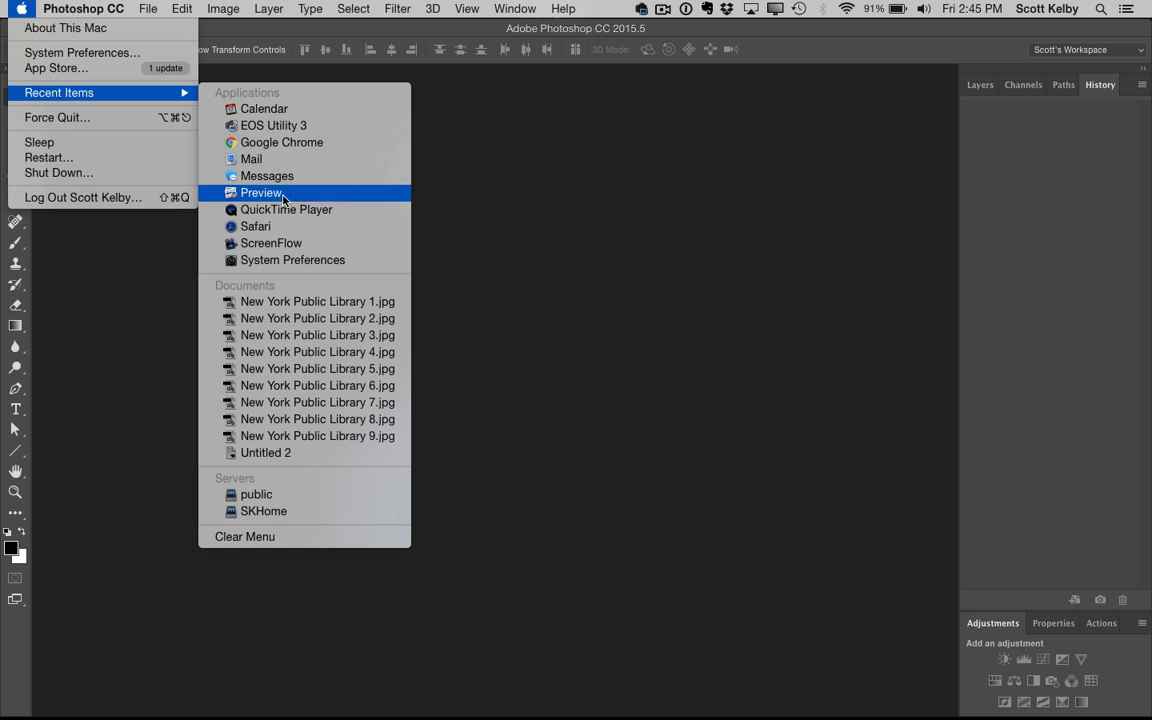
left_click(261, 192)
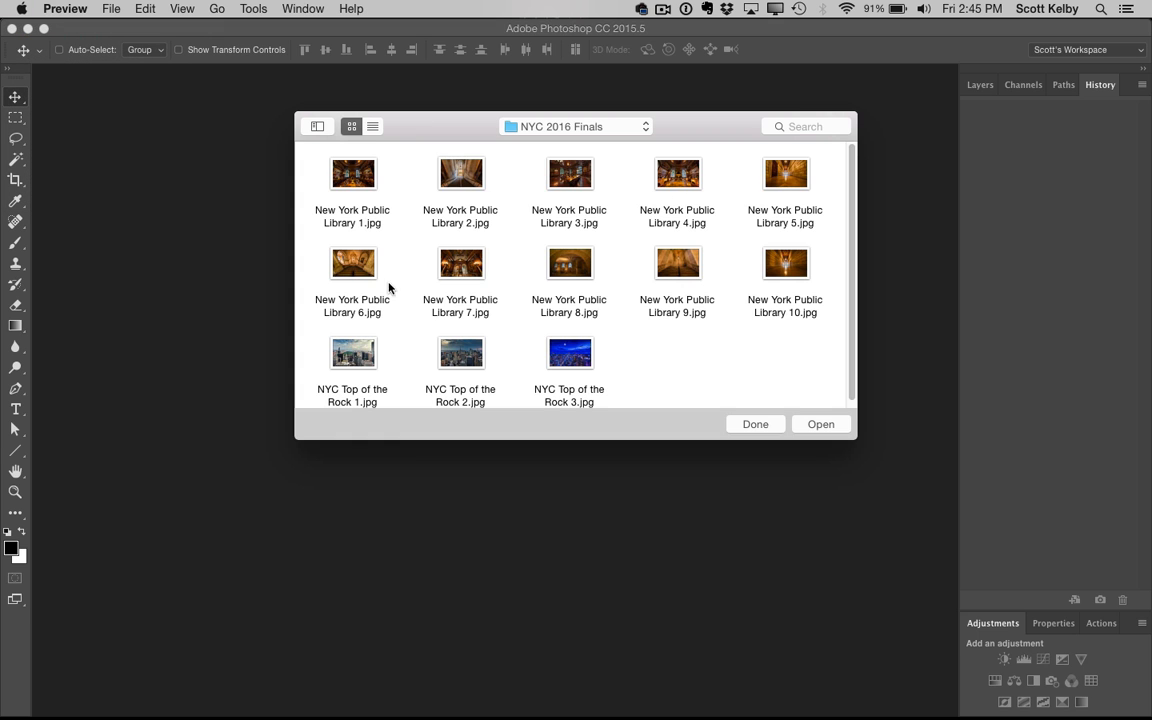
left_click(677, 262)
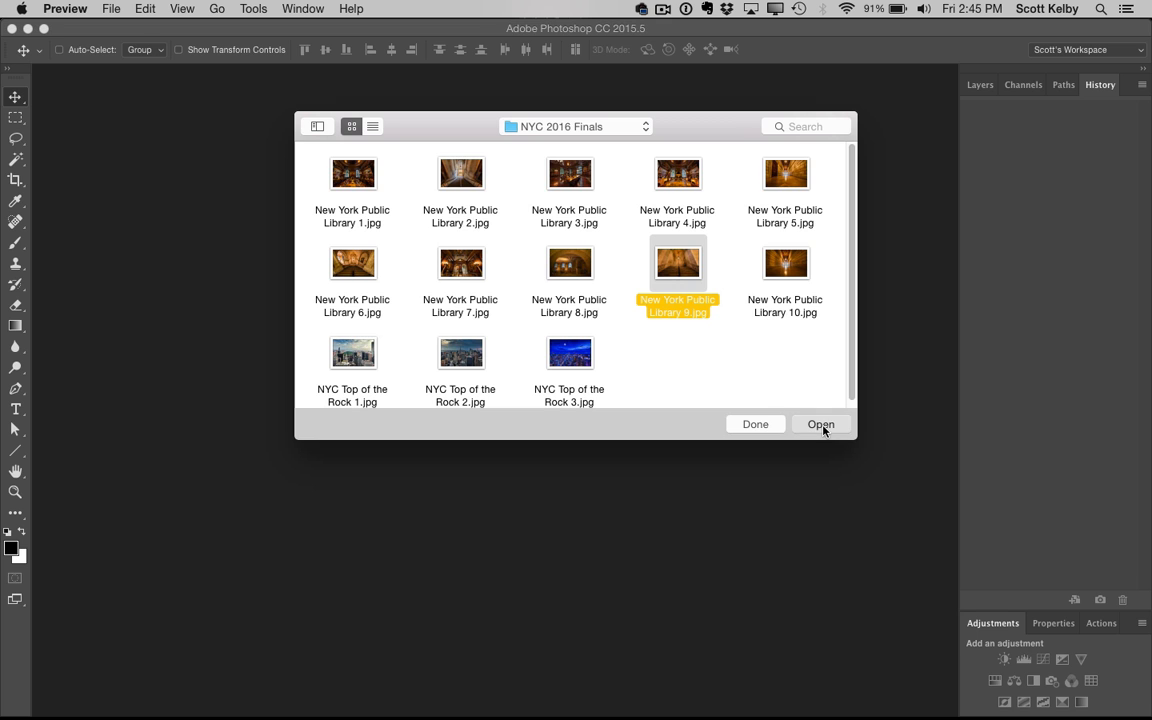
left_click(820, 424)
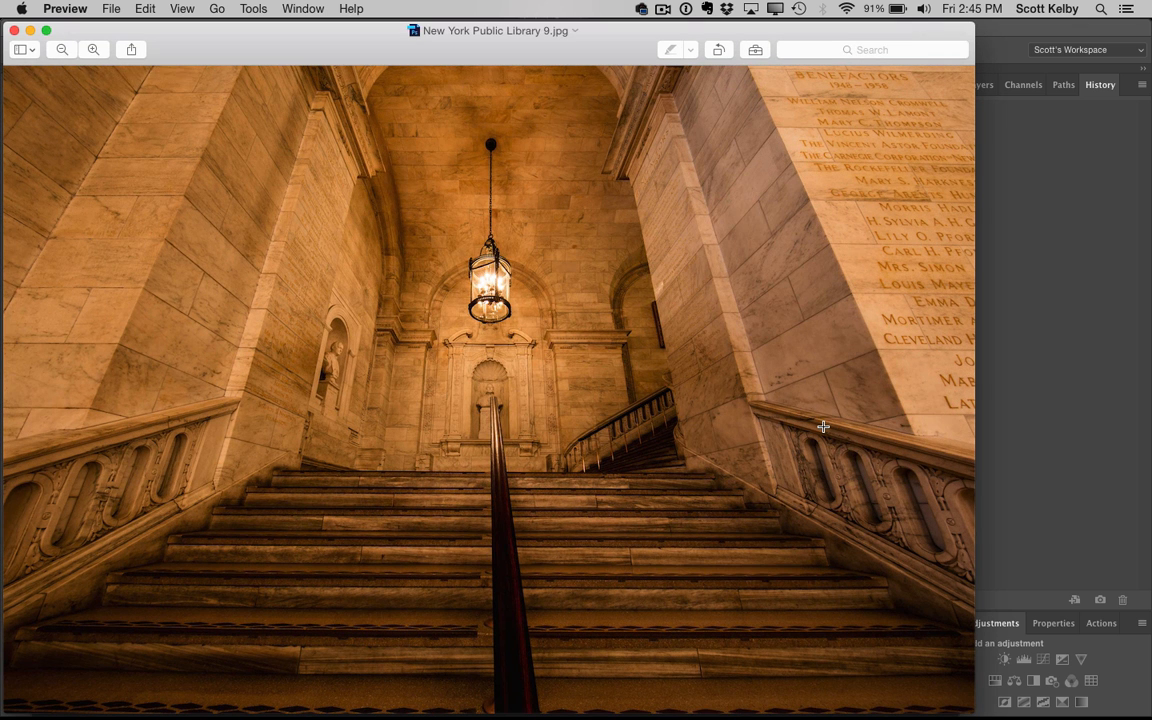
mouse_move(111, 8)
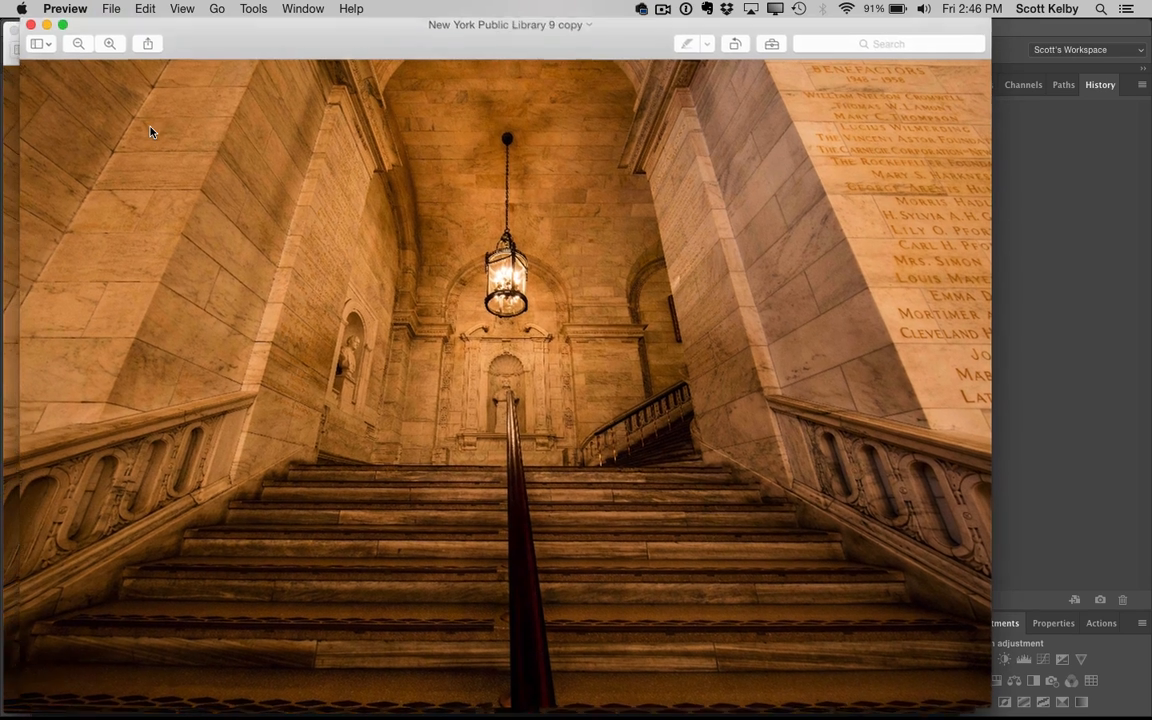
Step: Save the Preview duplicate as a JPEG in NYC 2016 Finals
left_click(111, 8)
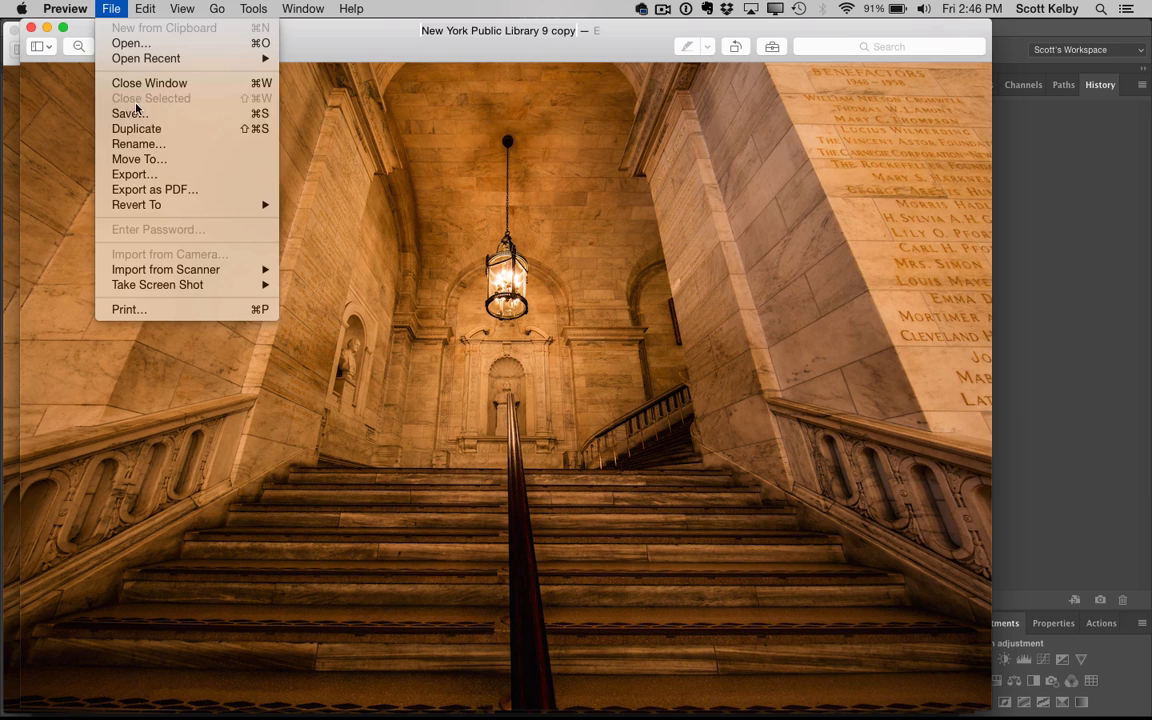
left_click(128, 112)
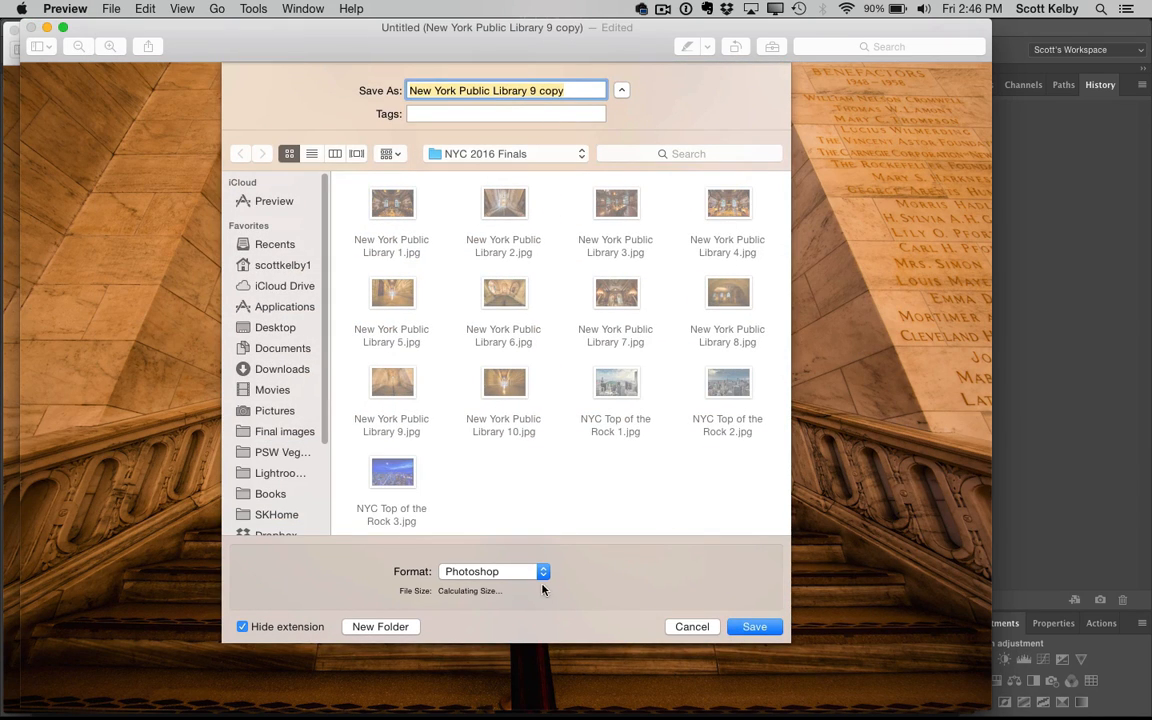
left_click(493, 571)
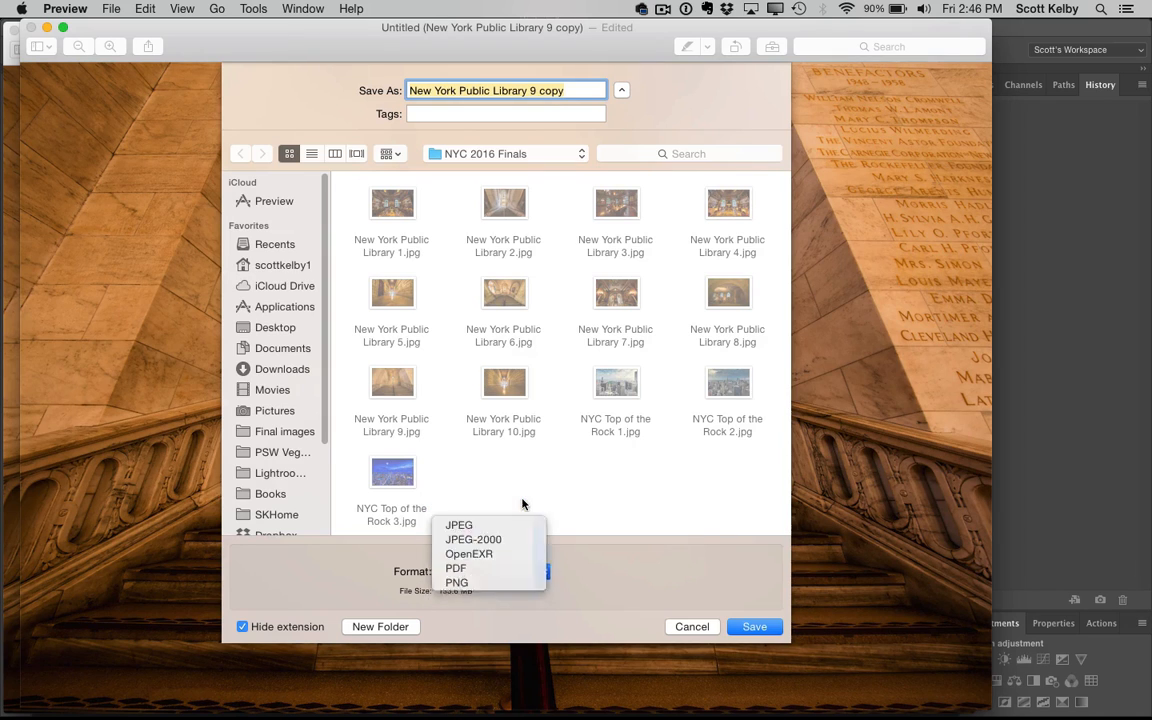
left_click(754, 626)
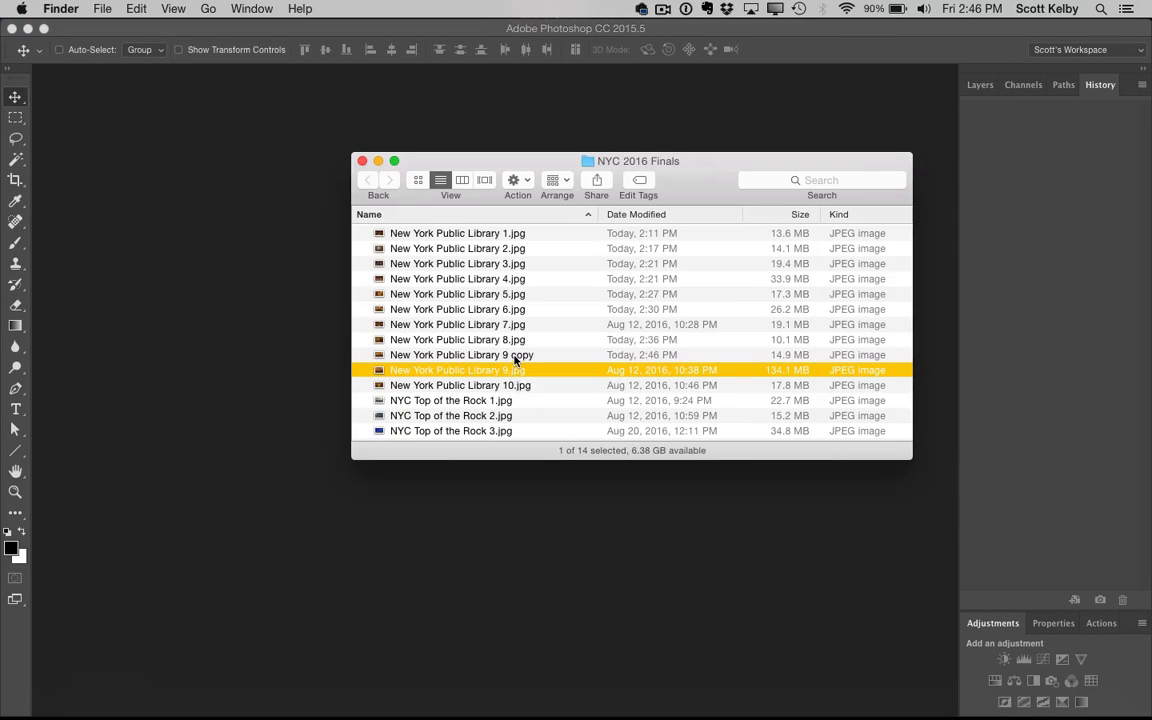
Step: Open the newly saved JPEG copy in Photoshop
double_click(456, 370)
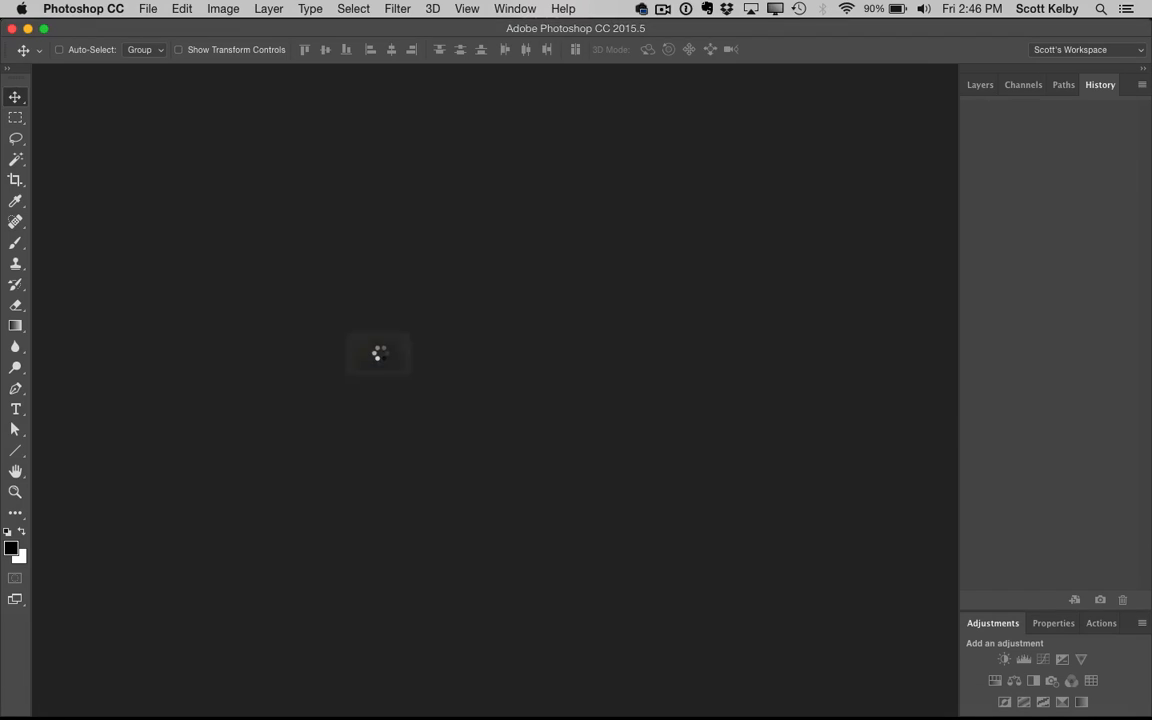